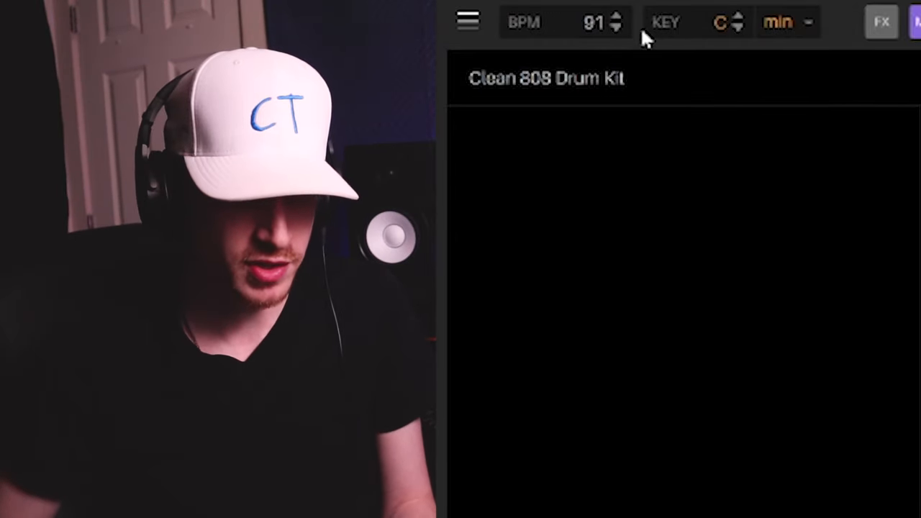
{"action": "mouse_move", "coordinate": [793, 129]}
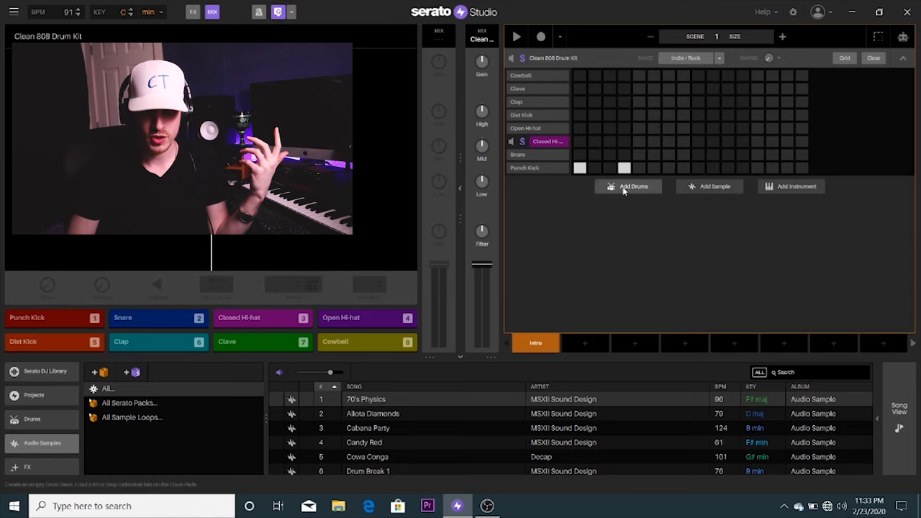
- Add kick hits on the Punch Kick row and a clap hit to the pattern
{"action": "left_click", "coordinate": [625, 154]}
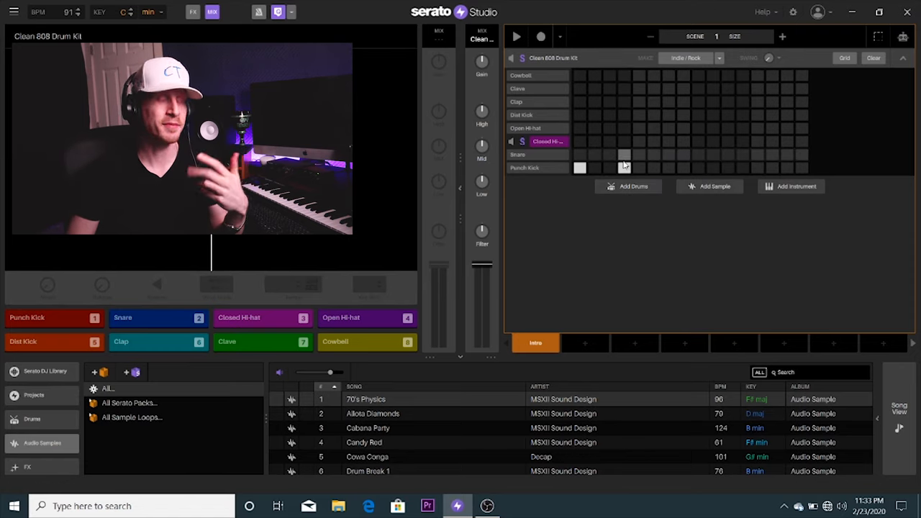
{"action": "left_click", "coordinate": [625, 167]}
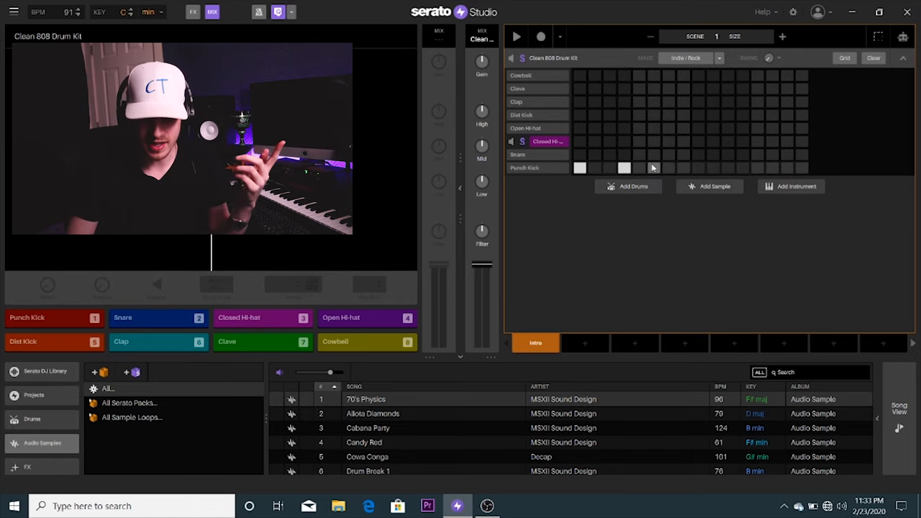
{"action": "left_click", "coordinate": [639, 154]}
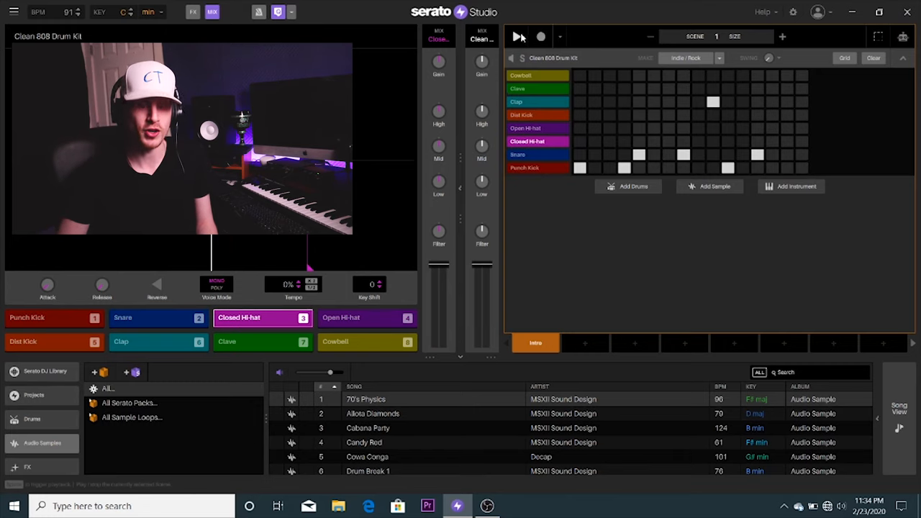
{"action": "left_click", "coordinate": [515, 37]}
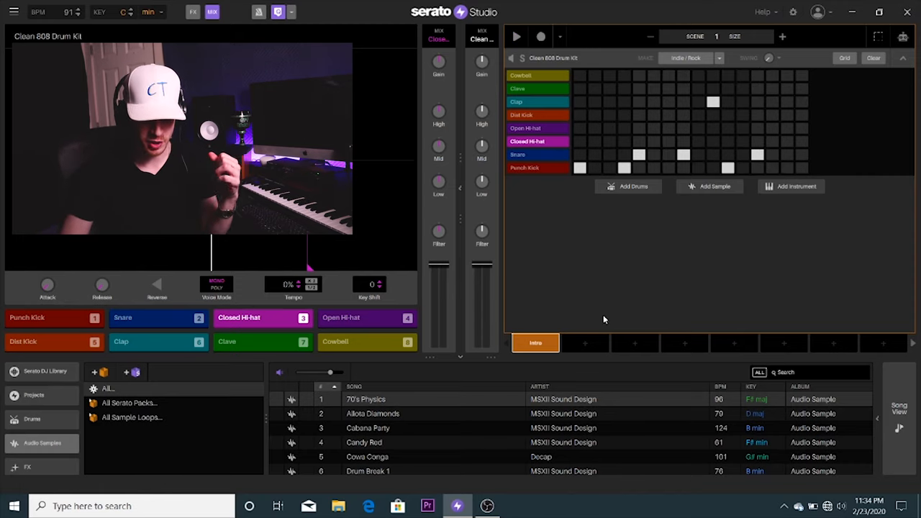
- Show the Drums library filtered to All Drum One Shots
{"action": "left_click", "coordinate": [32, 418]}
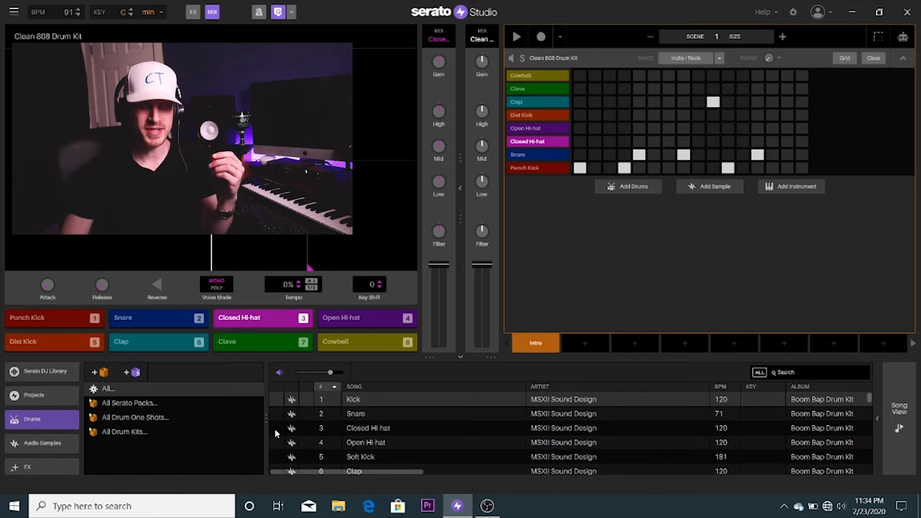
{"action": "left_click", "coordinate": [135, 418]}
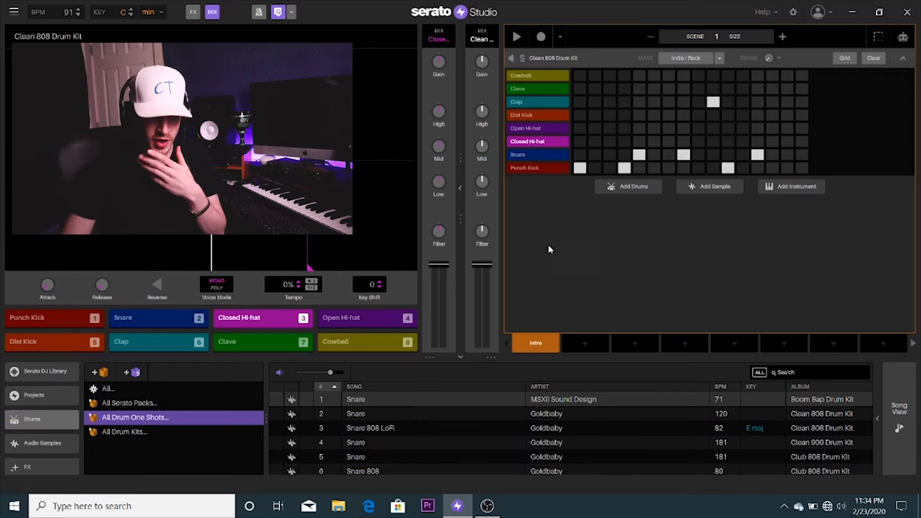
{"action": "mouse_move", "coordinate": [518, 222]}
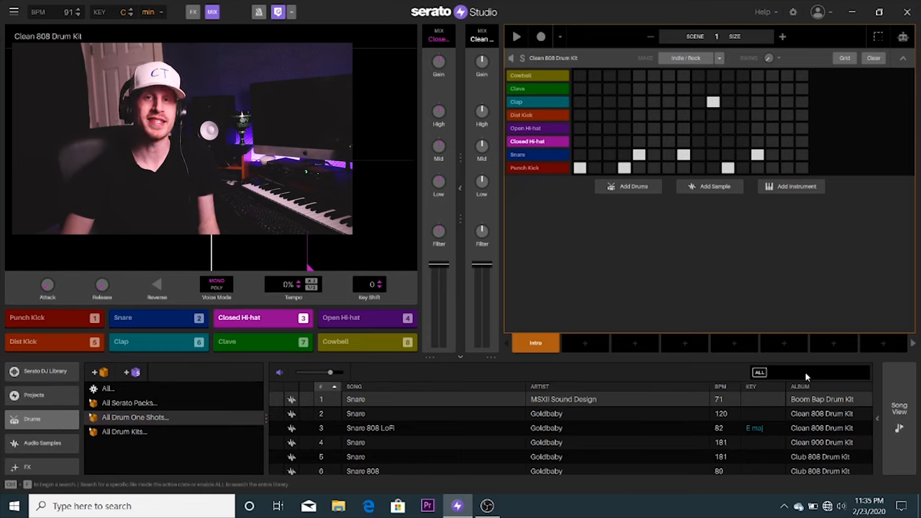
- Search the drum one-shots for 'Kick' and browse the results
{"action": "type", "text": "K"}
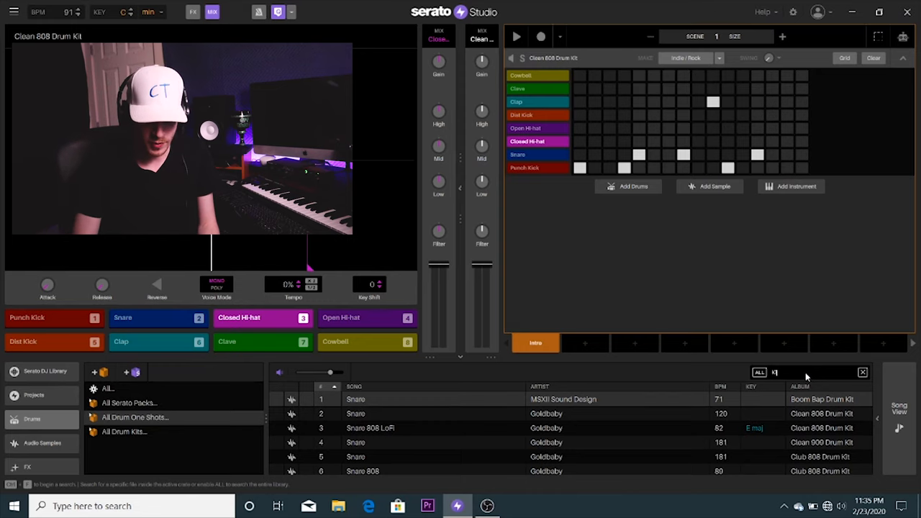
{"action": "type", "text": "Kick"}
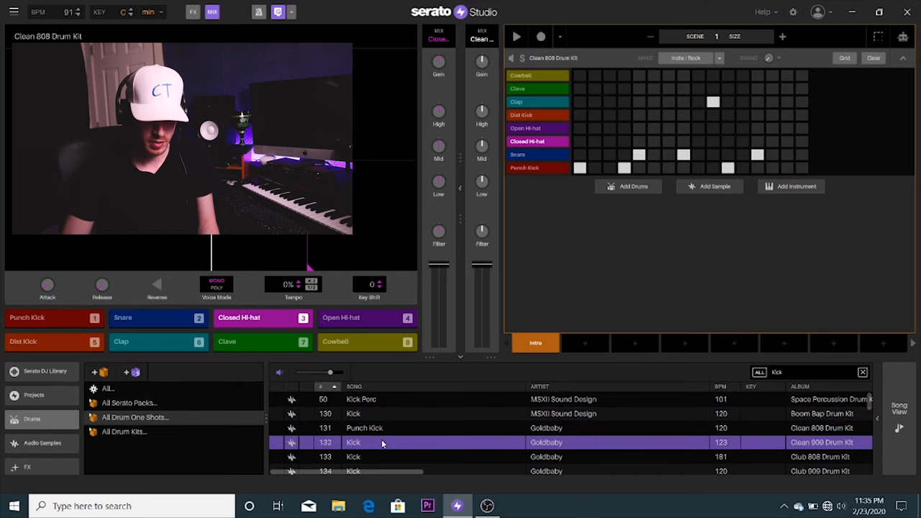
{"action": "scroll", "scroll_direction": "down", "scroll_amount": 3}
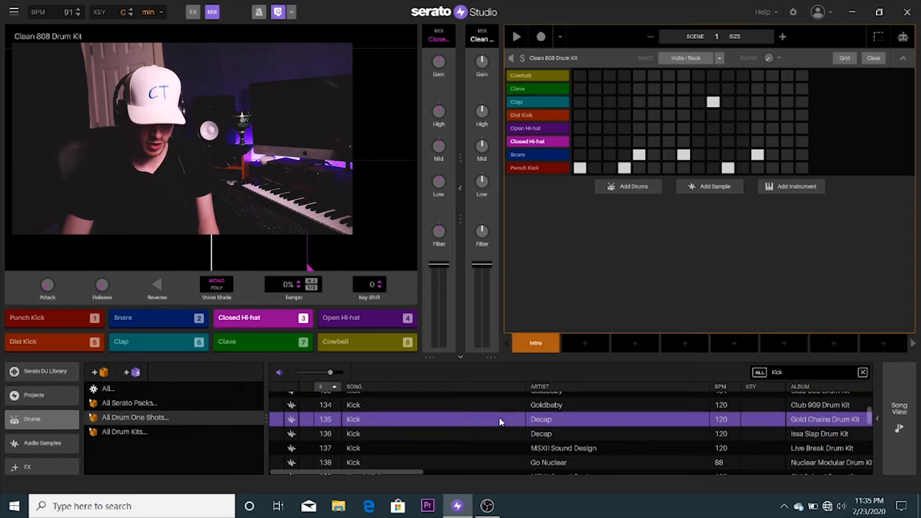